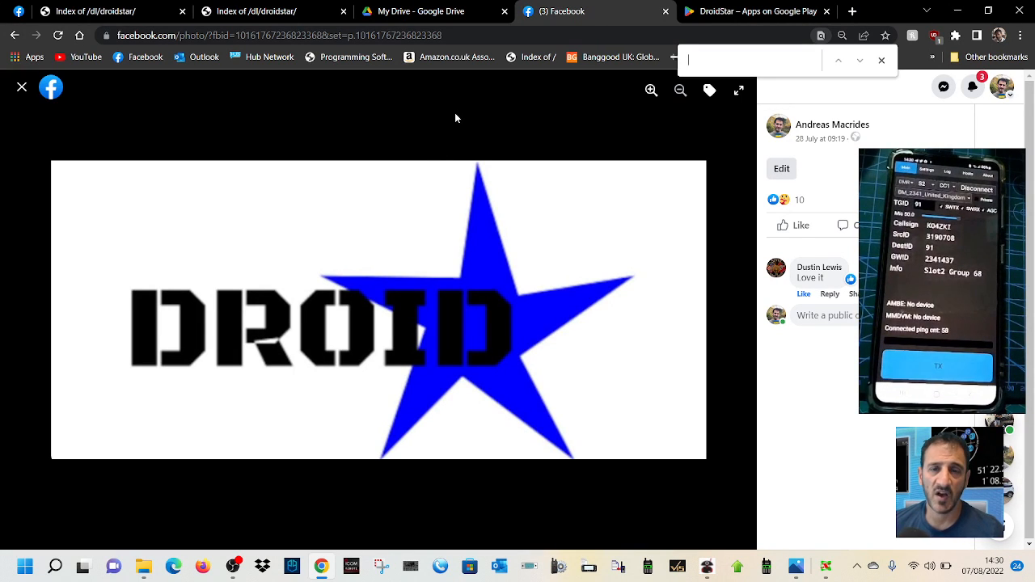
{"action": "mouse_move", "coordinate": [469, 119]}
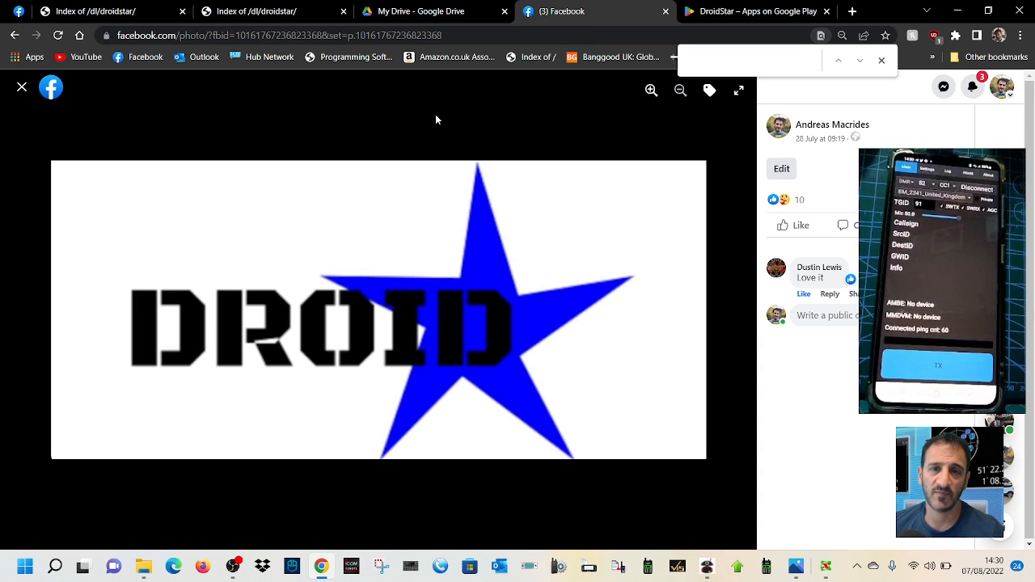
{"action": "mouse_move", "coordinate": [382, 146]}
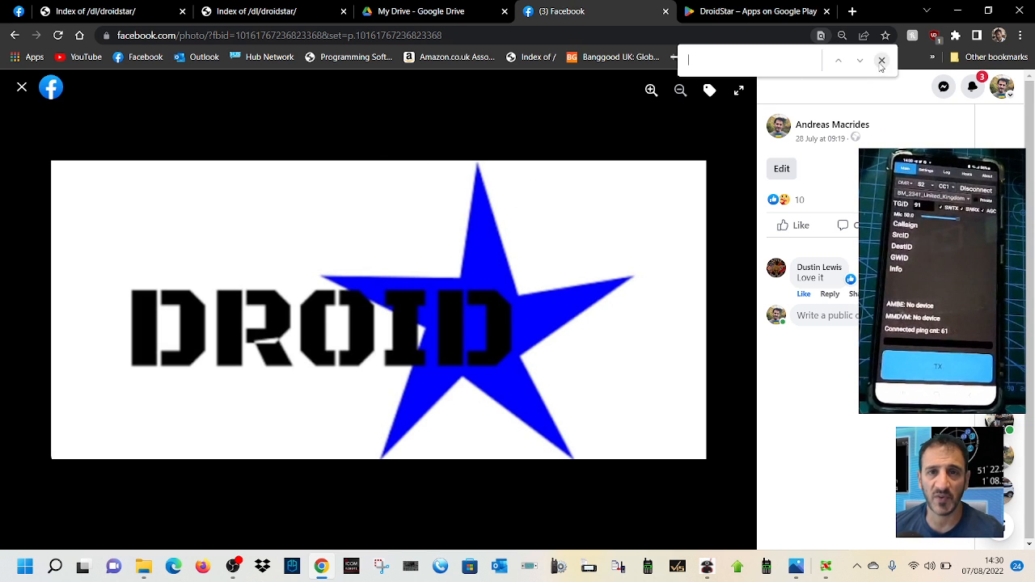
Step: Download vocoder_plugin.android.arm from the 'Index of /dl/droidstar/' page
{"action": "left_click", "coordinate": [882, 60]}
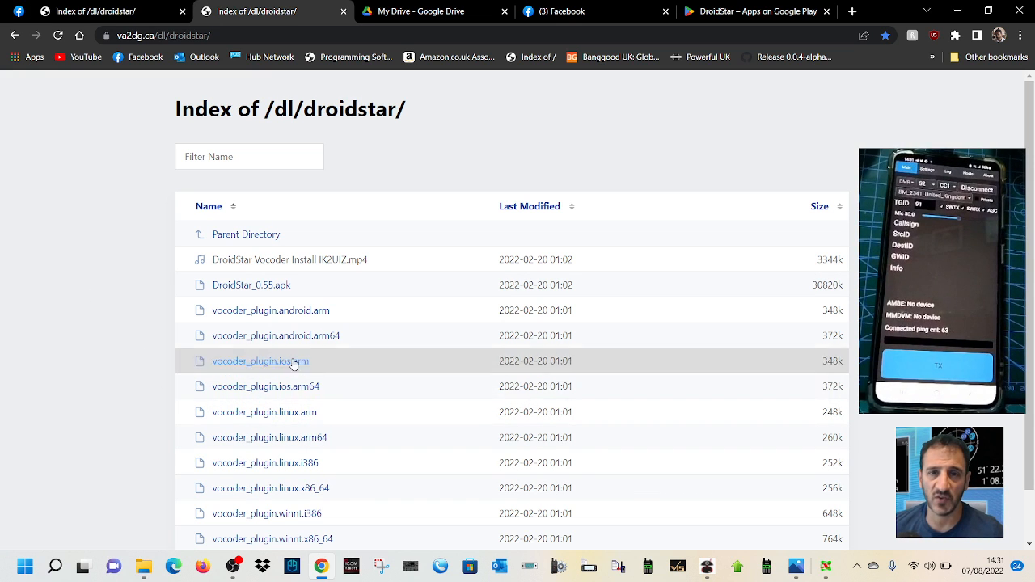
{"action": "mouse_move", "coordinate": [191, 446]}
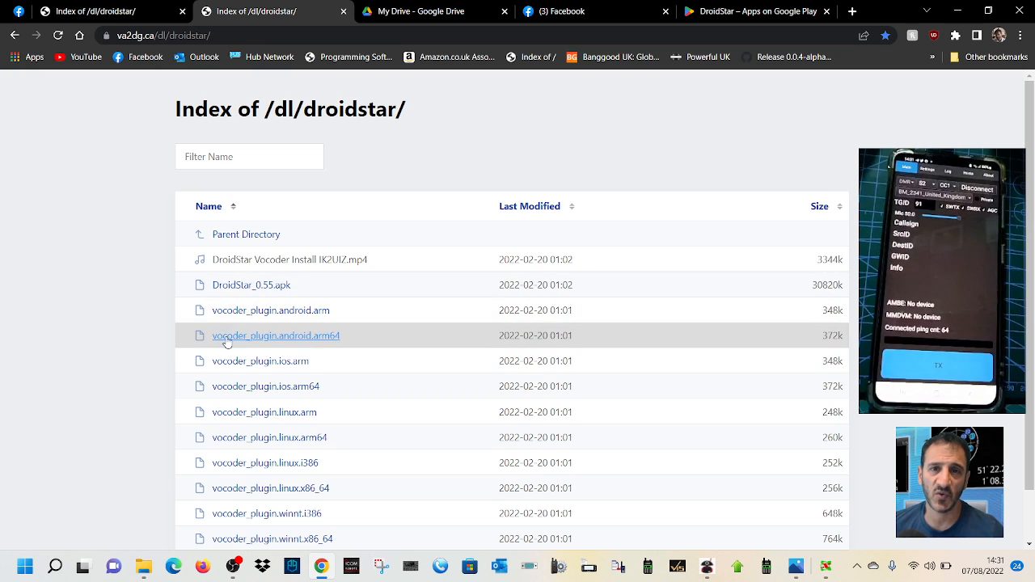
{"action": "mouse_move", "coordinate": [224, 413]}
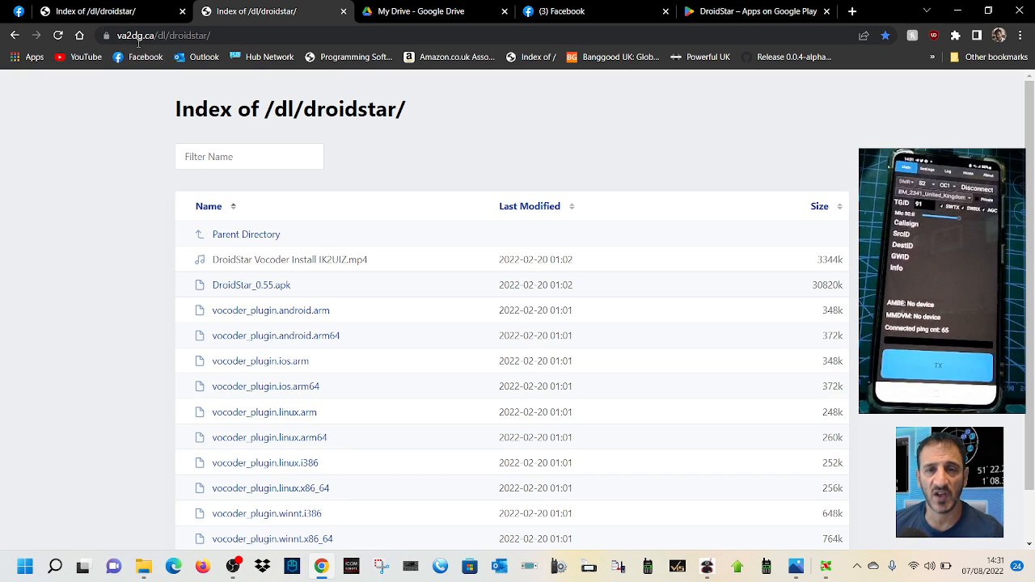
{"action": "mouse_move", "coordinate": [272, 311]}
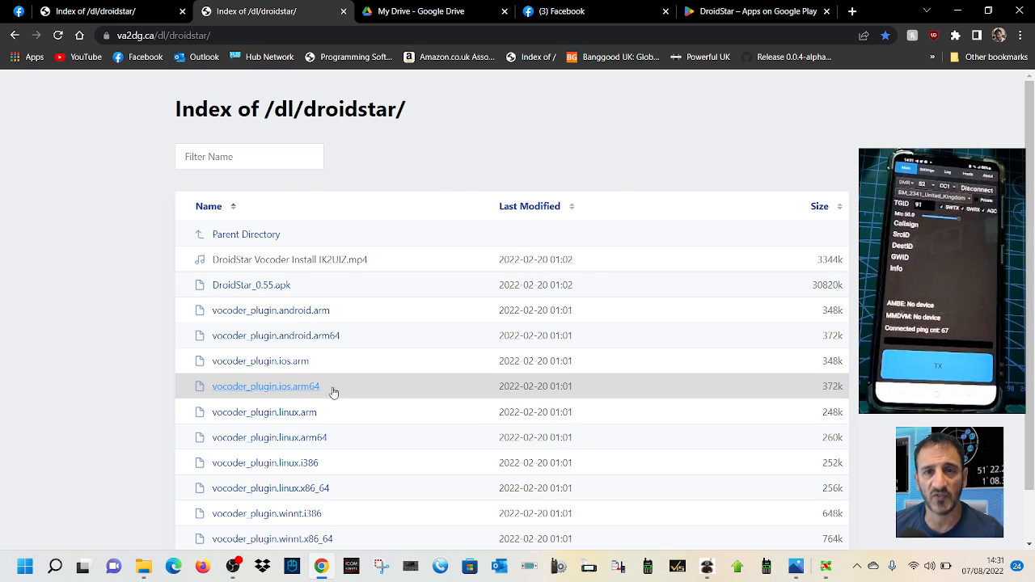
{"action": "mouse_move", "coordinate": [24, 282]}
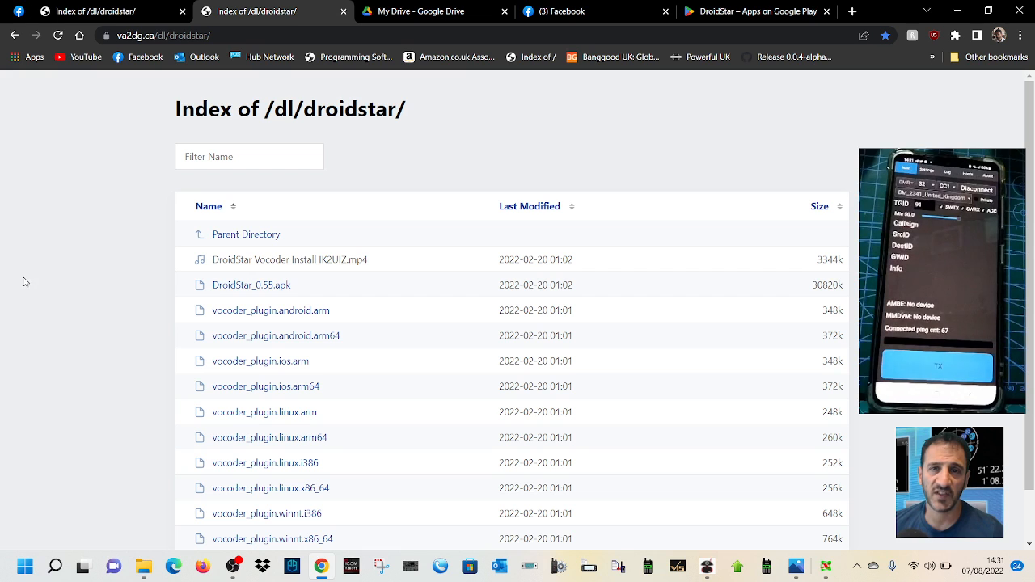
{"action": "mouse_move", "coordinate": [74, 421]}
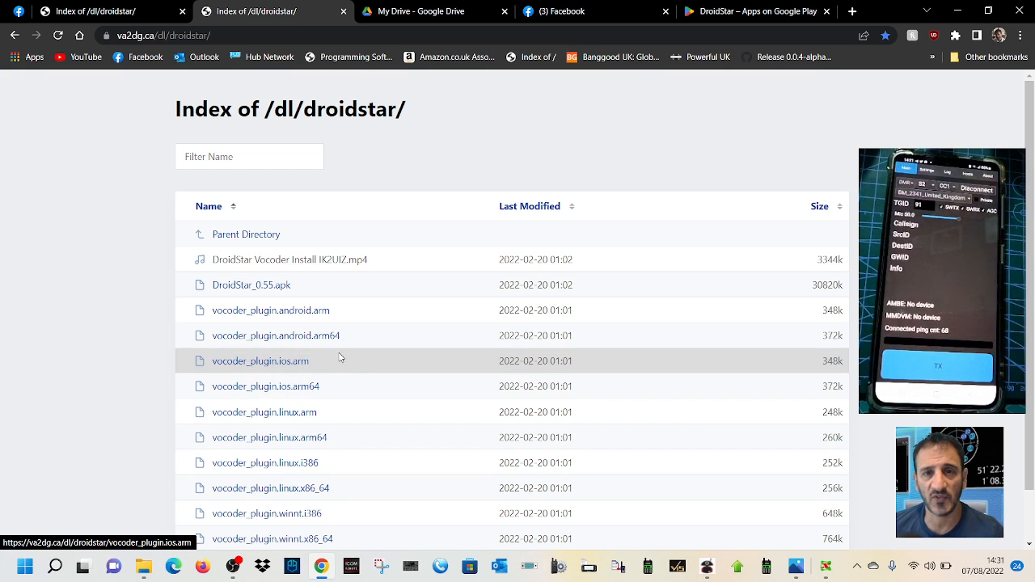
{"action": "mouse_move", "coordinate": [315, 334]}
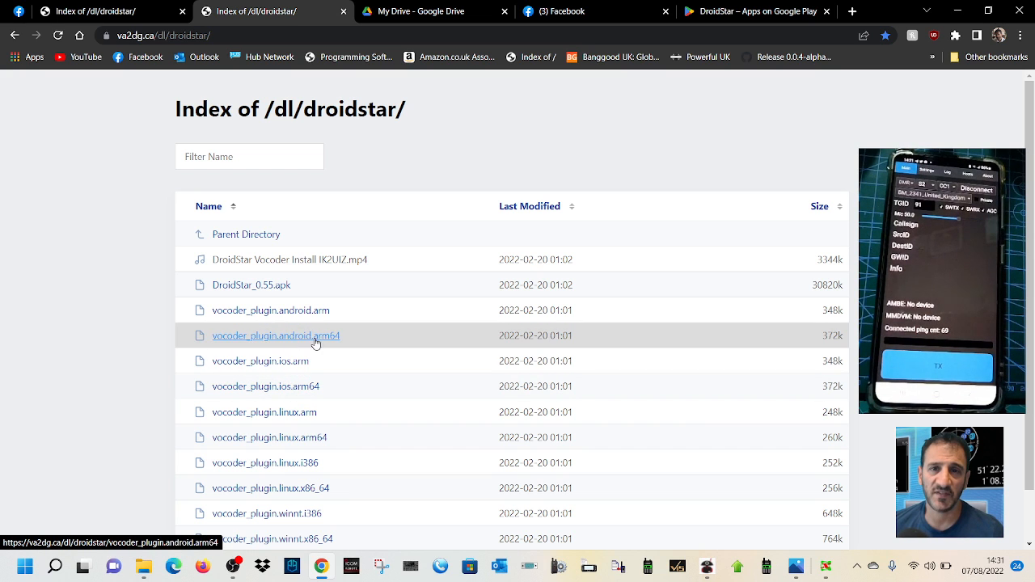
{"action": "mouse_move", "coordinate": [311, 385]}
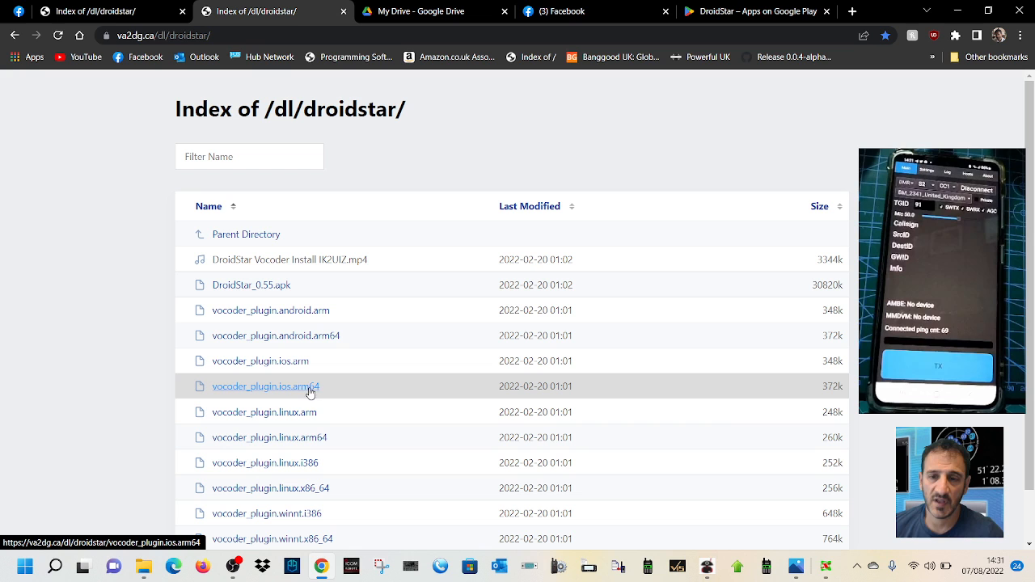
{"action": "mouse_move", "coordinate": [271, 310]}
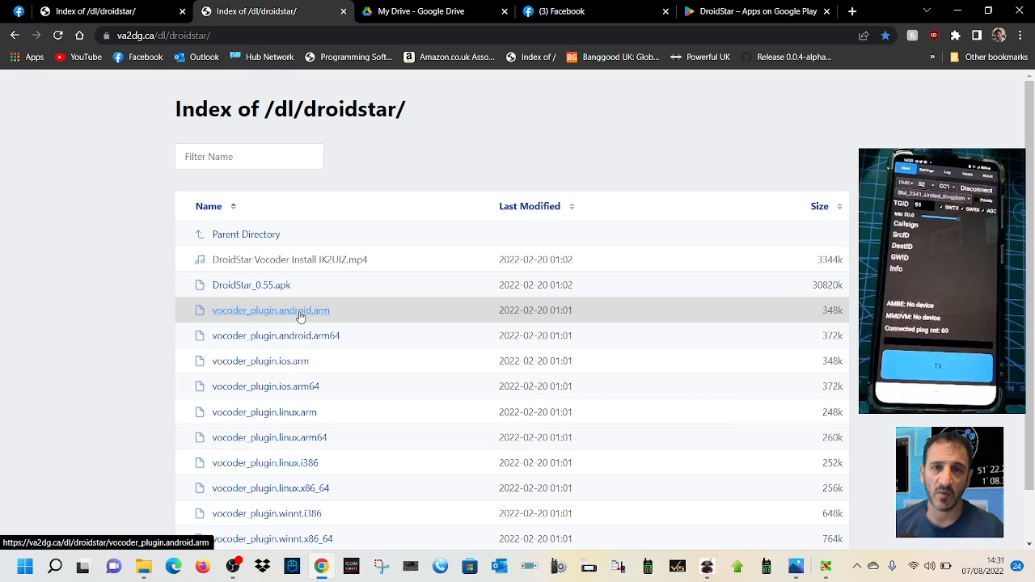
{"action": "left_click", "coordinate": [272, 310]}
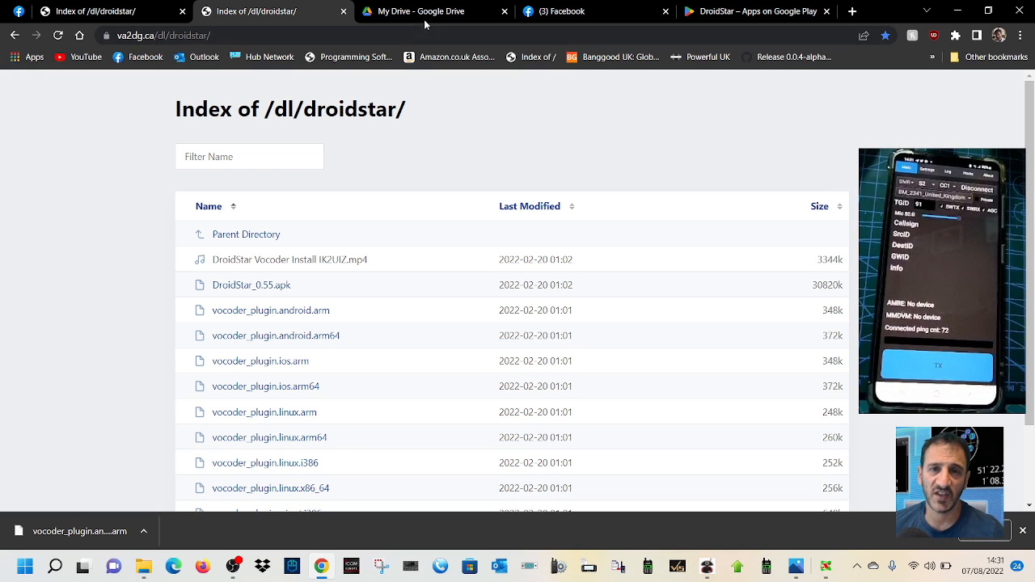
{"action": "mouse_move", "coordinate": [188, 436]}
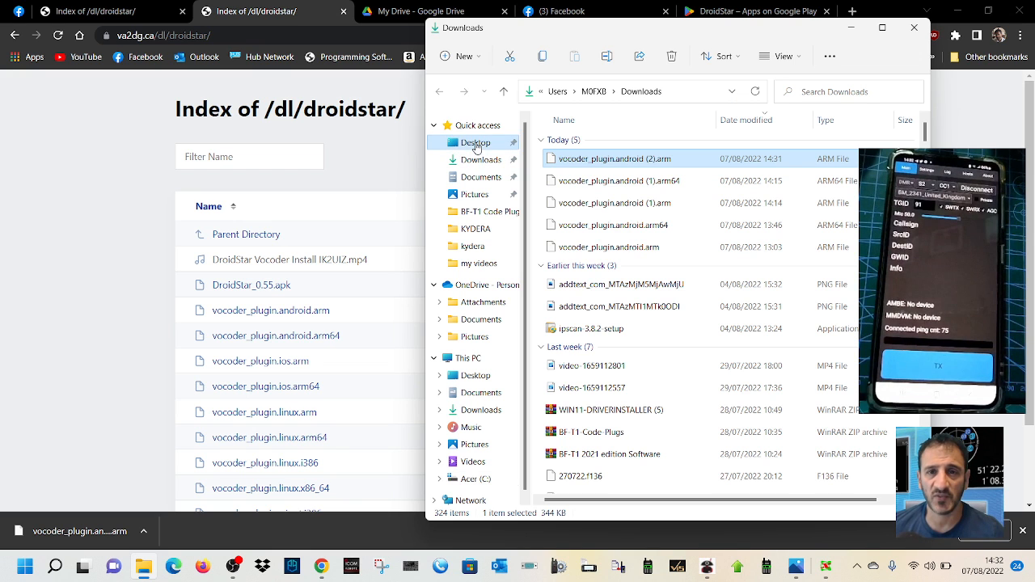
{"action": "left_click", "coordinate": [476, 142]}
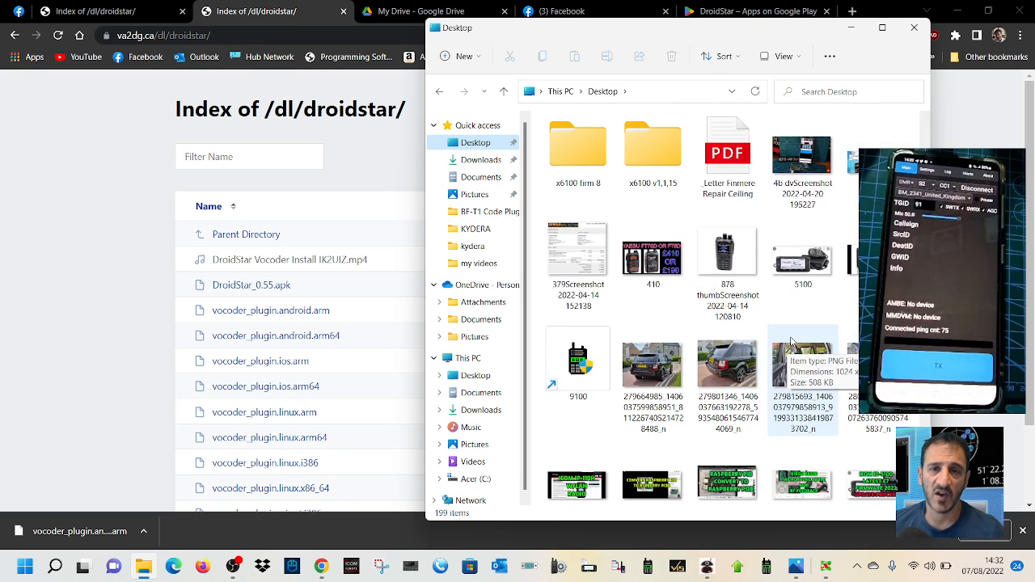
{"action": "scroll", "scroll_direction": "up", "scroll_amount": 3}
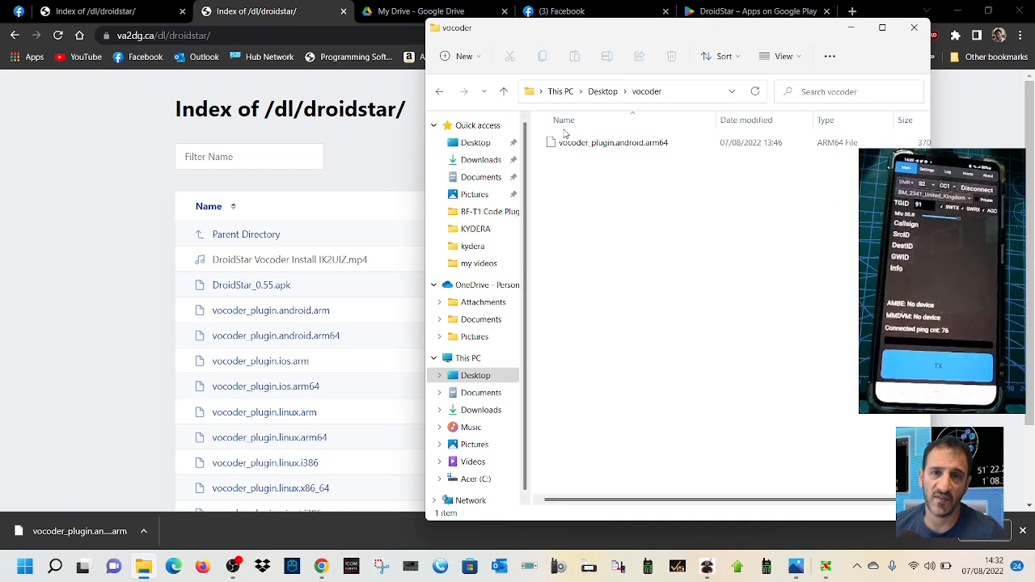
{"action": "mouse_move", "coordinate": [611, 162]}
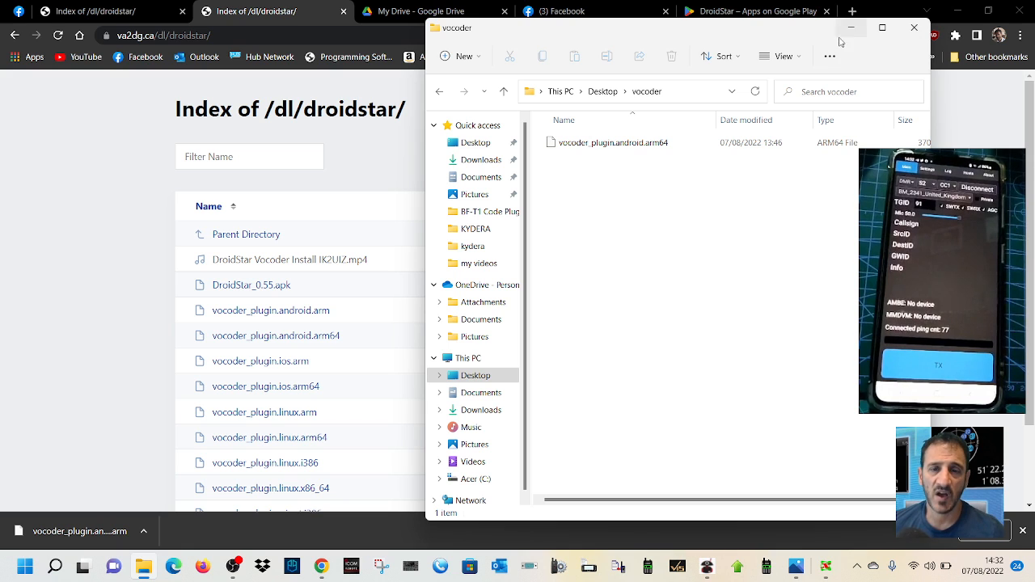
{"action": "mouse_move", "coordinate": [851, 28]}
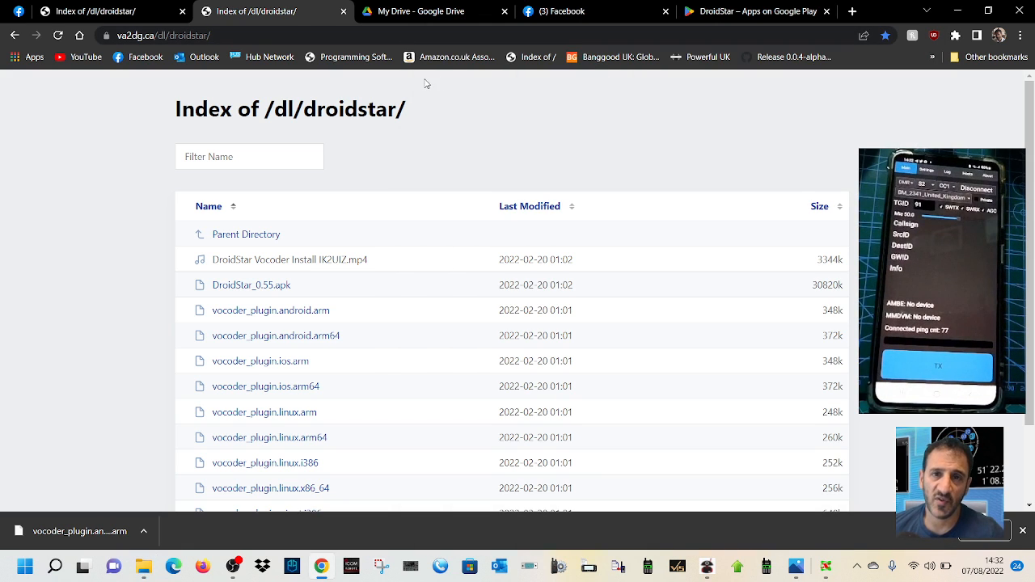
Step: Start a single-file upload to My Drive and browse to the Desktop vocoder folder
{"action": "left_click", "coordinate": [421, 11]}
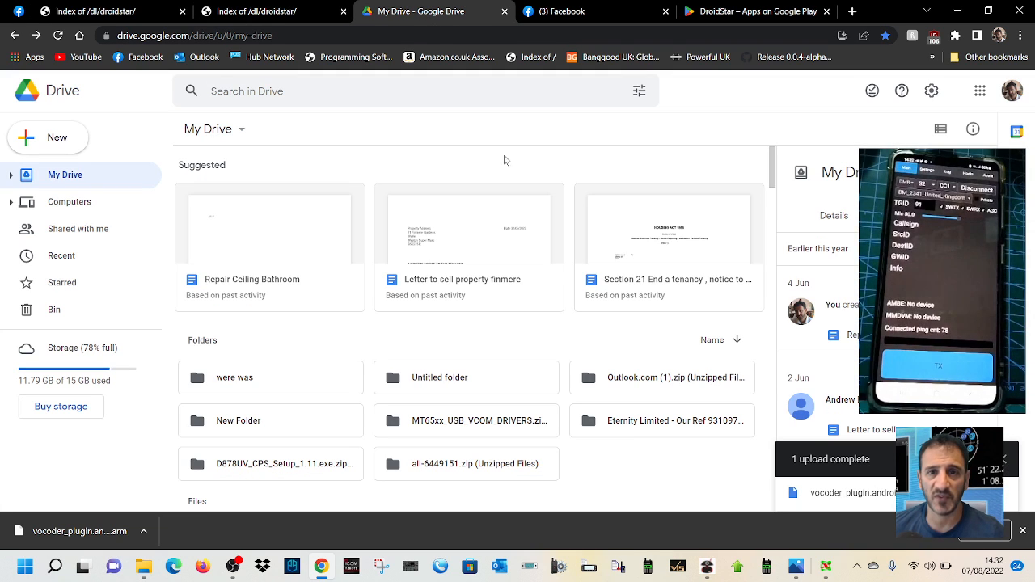
{"action": "mouse_move", "coordinate": [55, 209]}
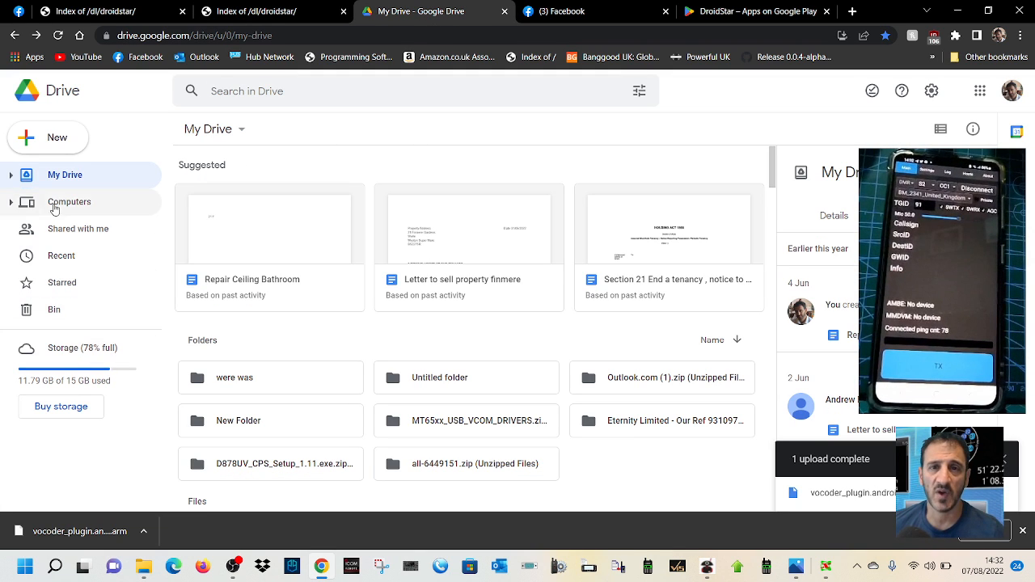
{"action": "left_click", "coordinate": [47, 137]}
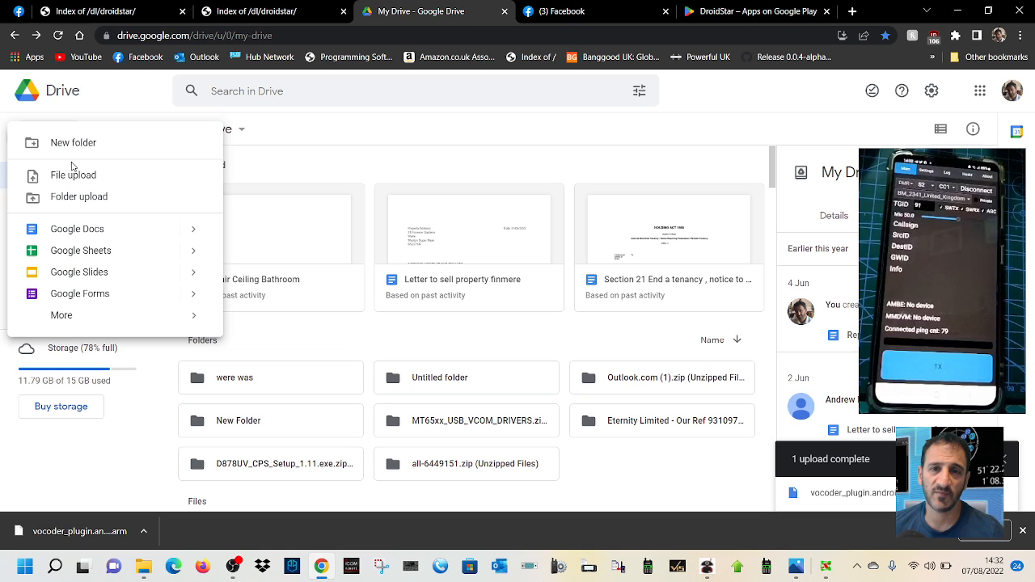
{"action": "left_click", "coordinate": [73, 175]}
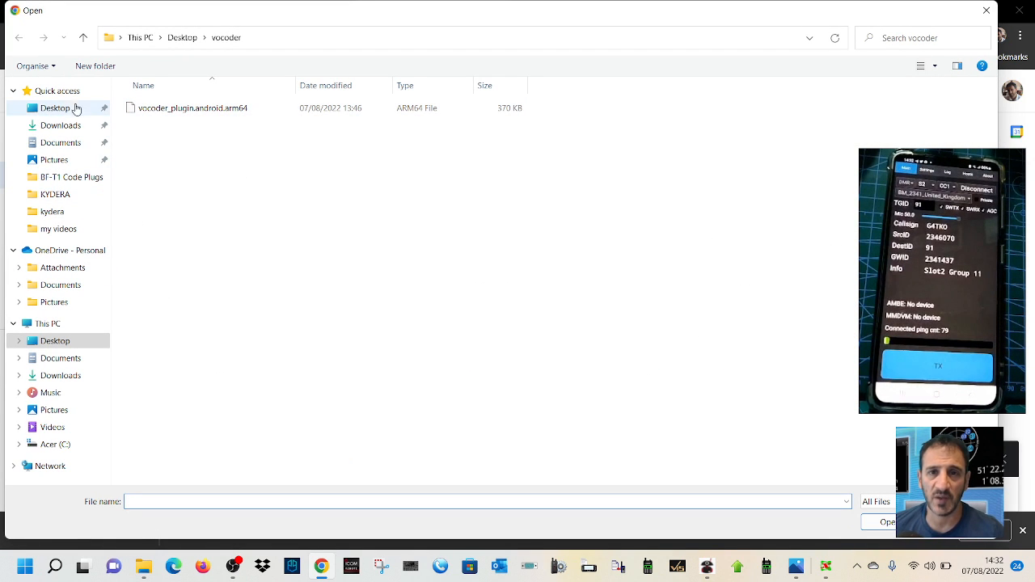
{"action": "mouse_move", "coordinate": [147, 405]}
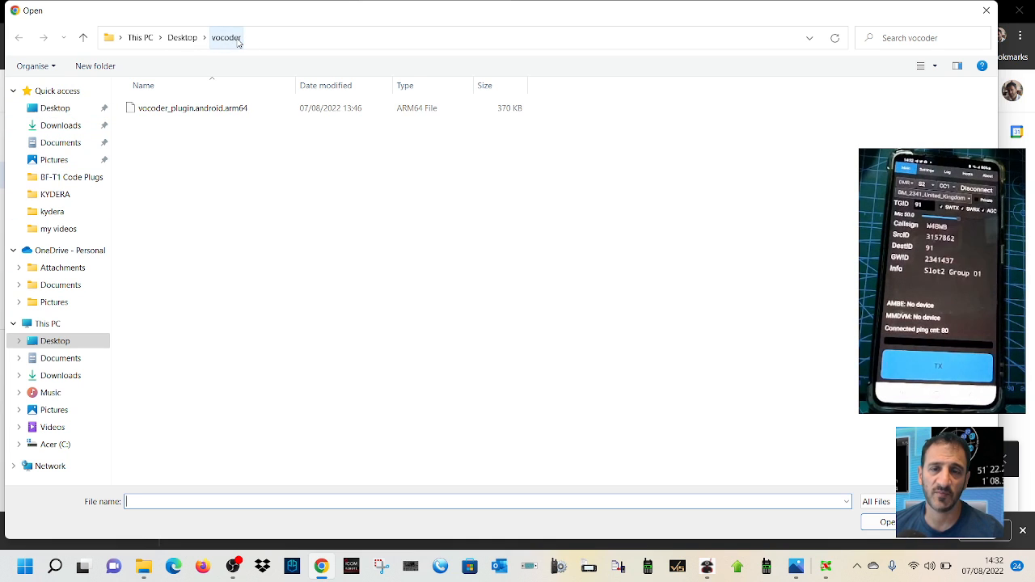
{"action": "left_click", "coordinate": [194, 106]}
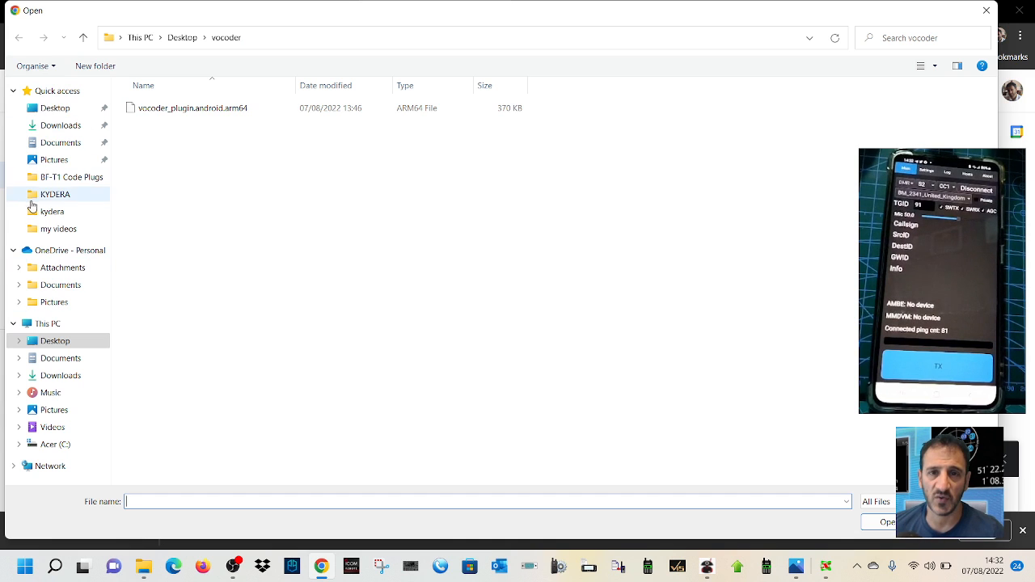
{"action": "mouse_move", "coordinate": [34, 235]}
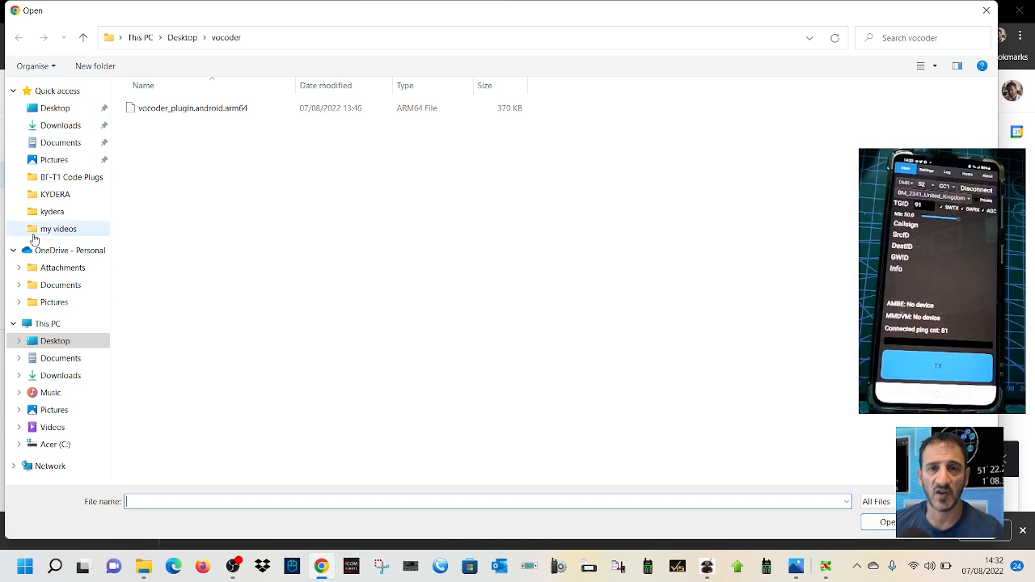
Step: Upload vocoder_plugin.android.arm64, replacing the existing copy in My Drive
{"action": "left_click", "coordinate": [193, 107]}
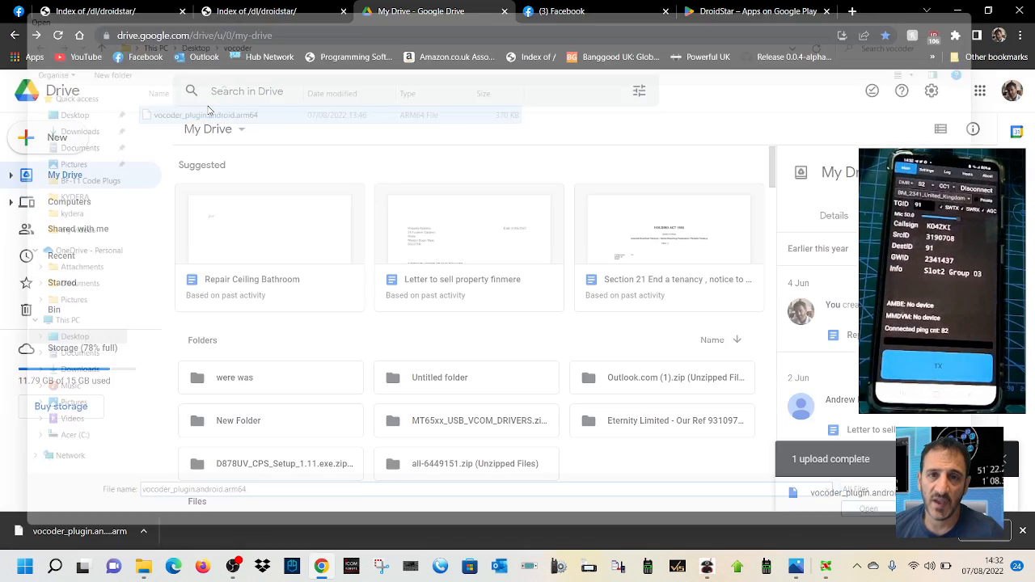
{"action": "left_click", "coordinate": [867, 508]}
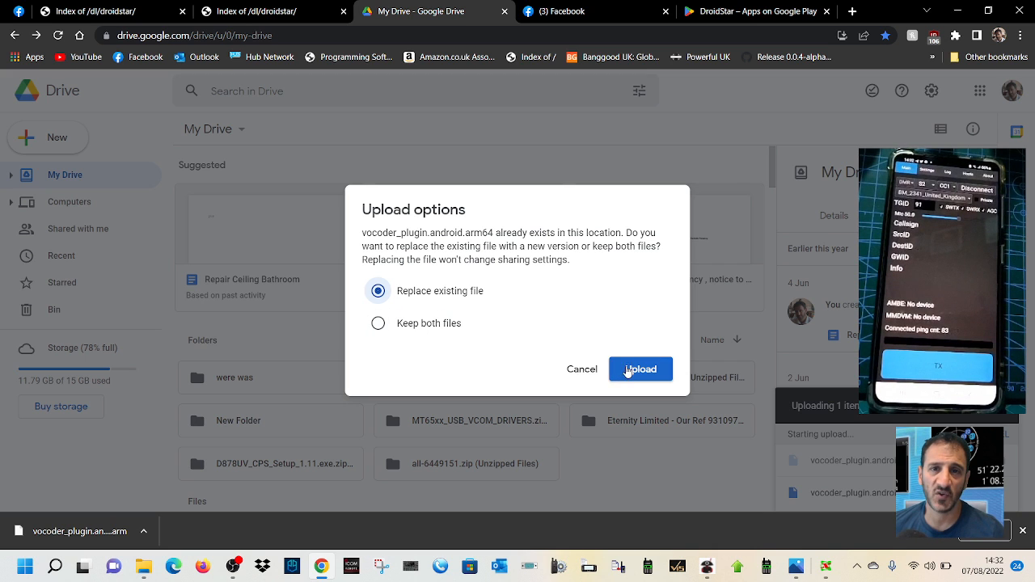
{"action": "left_click", "coordinate": [640, 369]}
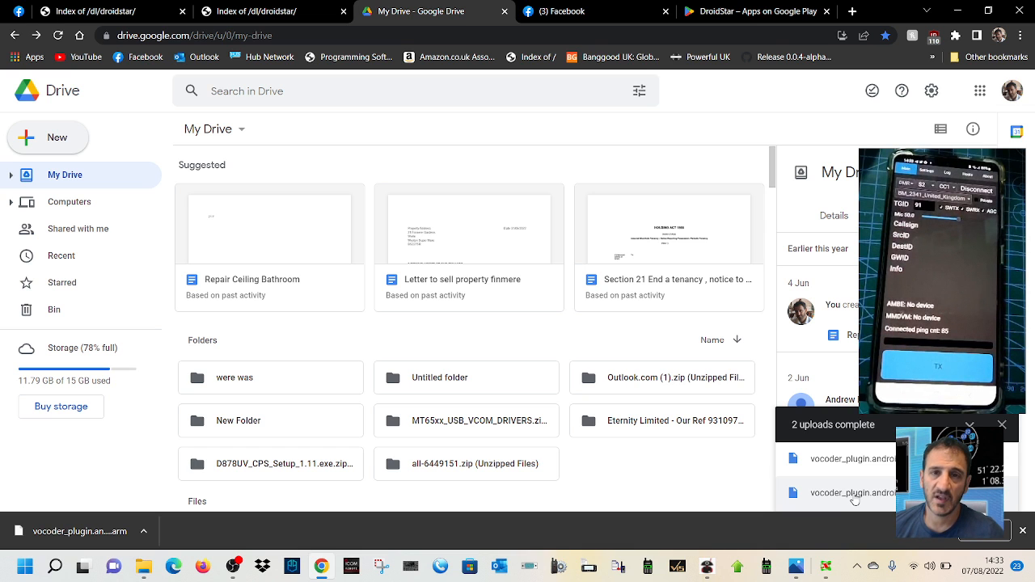
Step: Bring up the sharing settings for the uploaded vocoder_plugin.android.arm64
{"action": "left_click", "coordinate": [852, 459]}
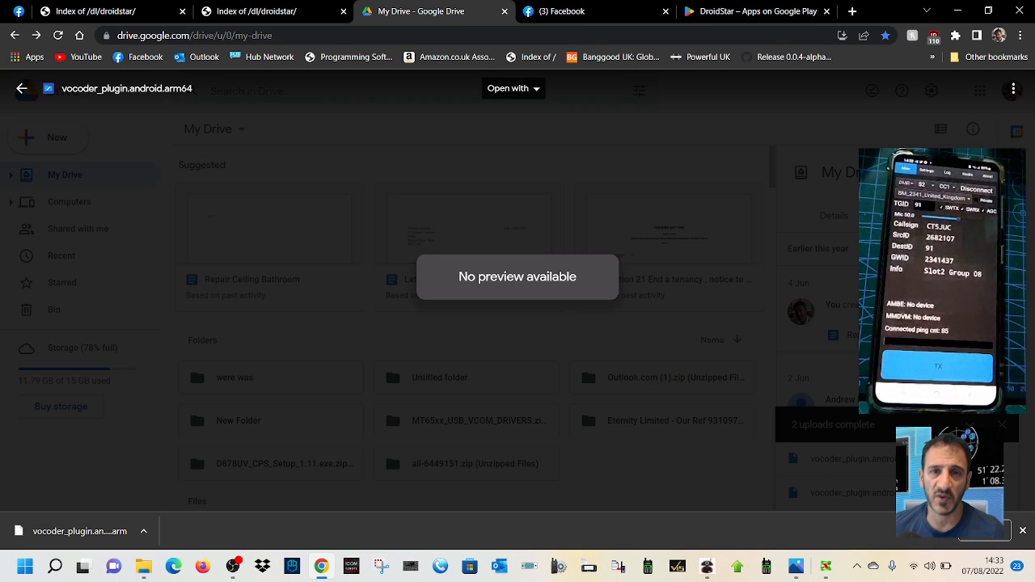
{"action": "left_click", "coordinate": [508, 87]}
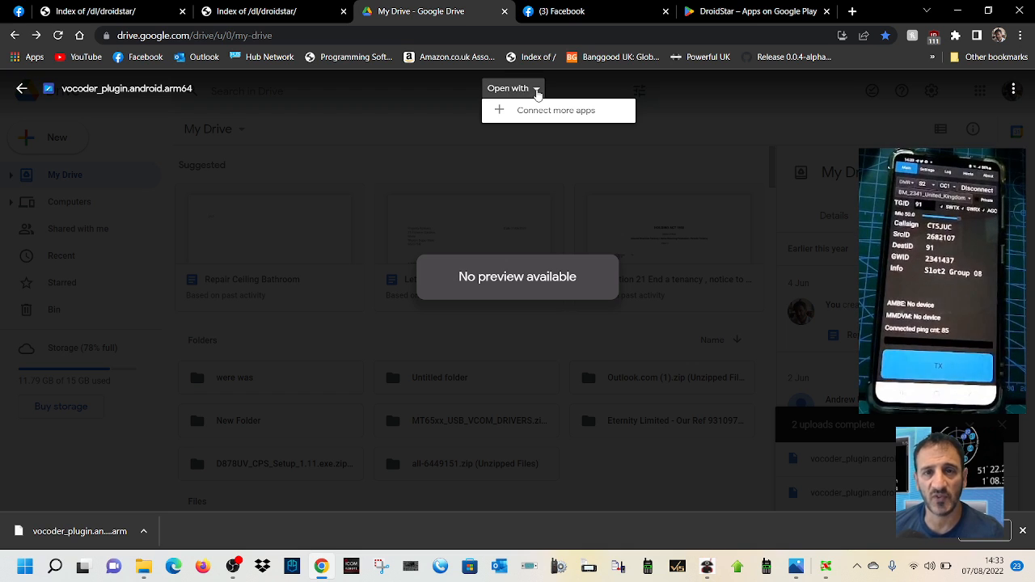
{"action": "left_click", "coordinate": [1009, 87]}
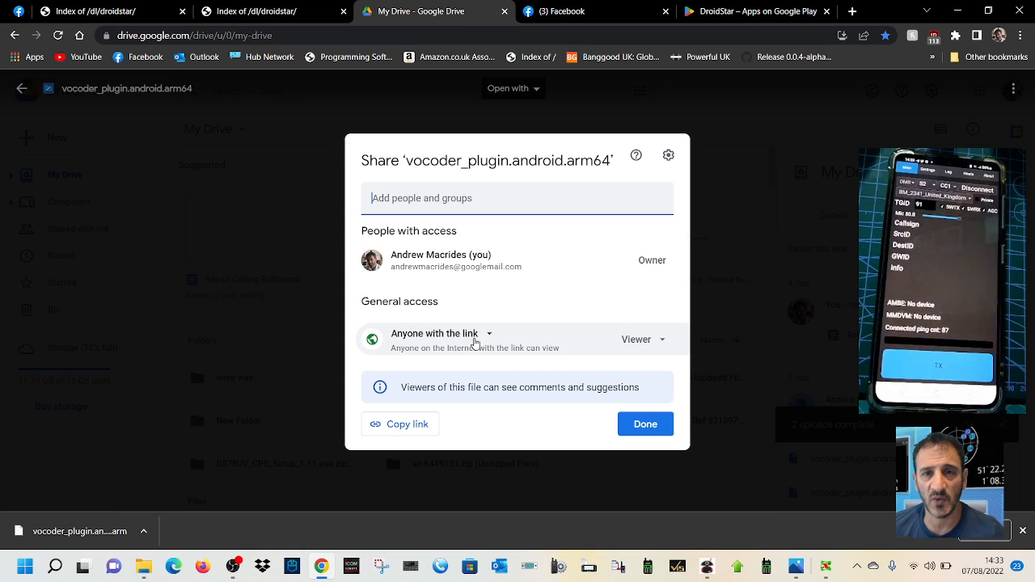
{"action": "mouse_move", "coordinate": [503, 343]}
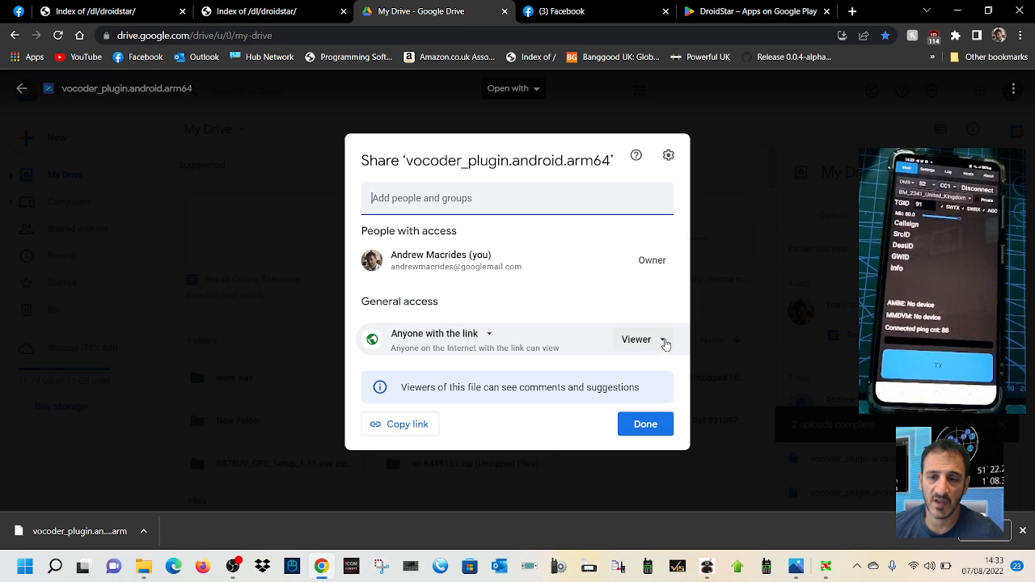
Step: Set general access to Anyone with the link as Viewer and copy the link
{"action": "left_click", "coordinate": [639, 339]}
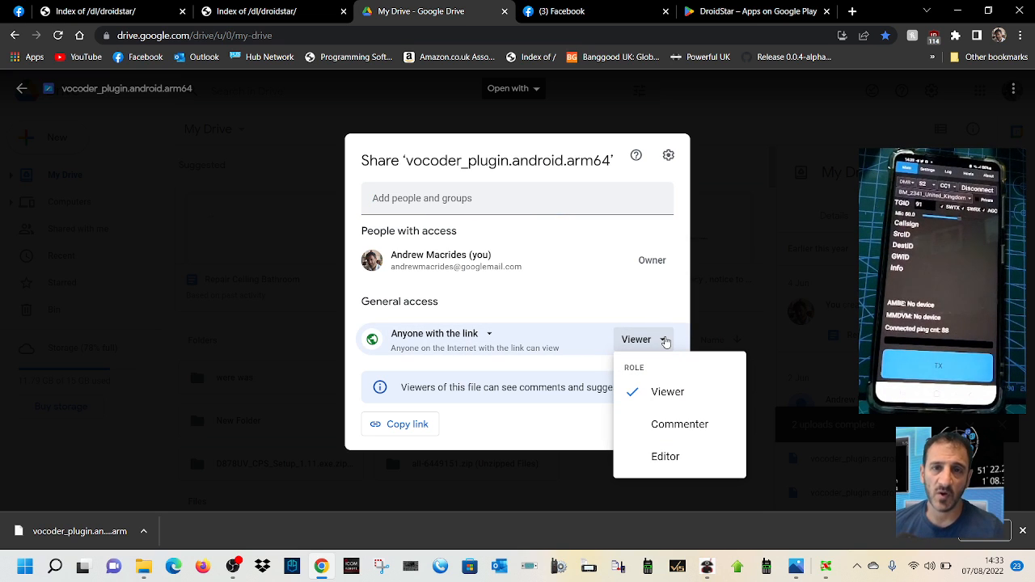
{"action": "left_click", "coordinate": [666, 391]}
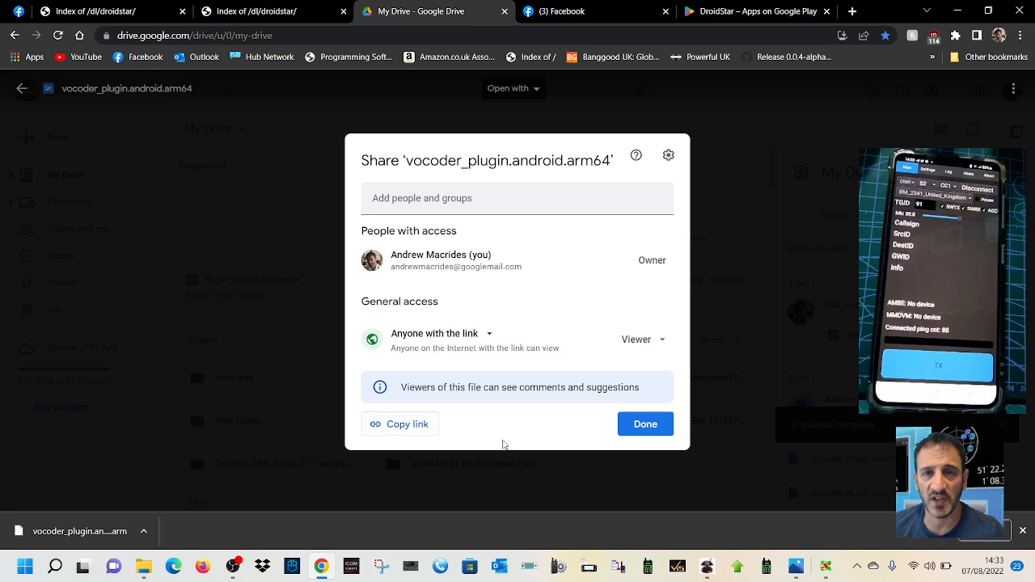
{"action": "mouse_move", "coordinate": [420, 402]}
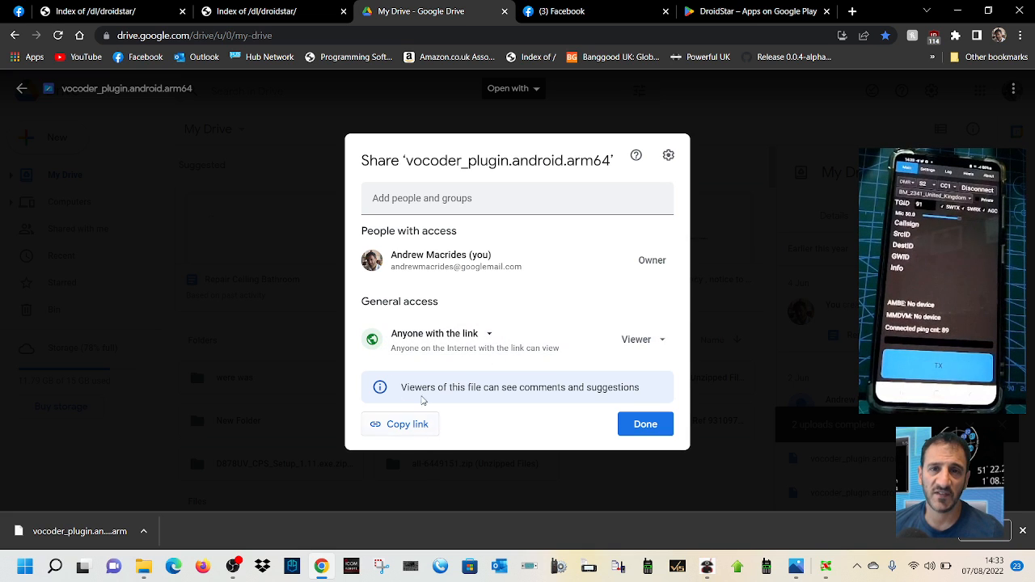
{"action": "left_click", "coordinate": [399, 423]}
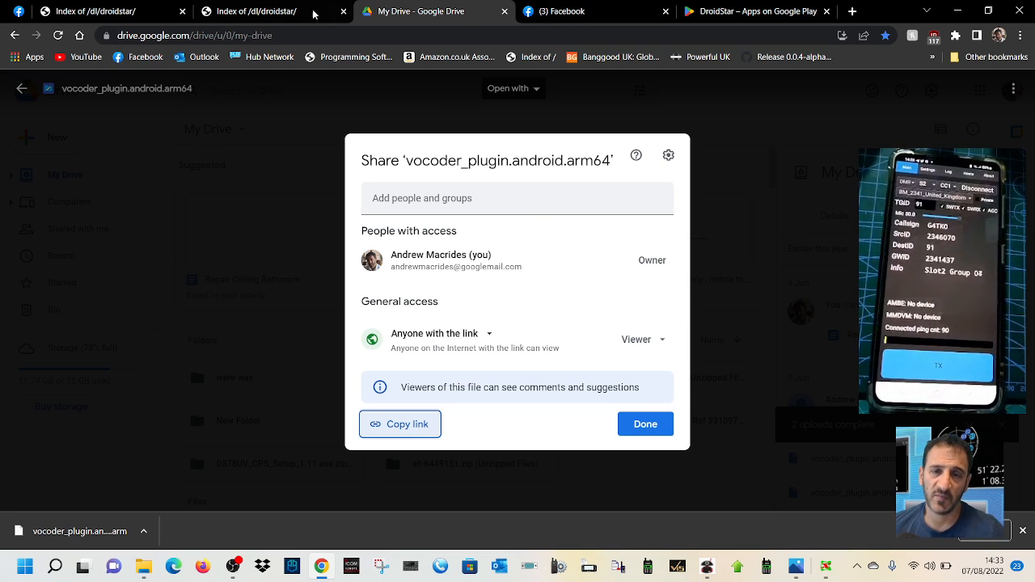
Step: Switch to Facebook and bring up the Messenger chats list
{"action": "left_click", "coordinate": [563, 10]}
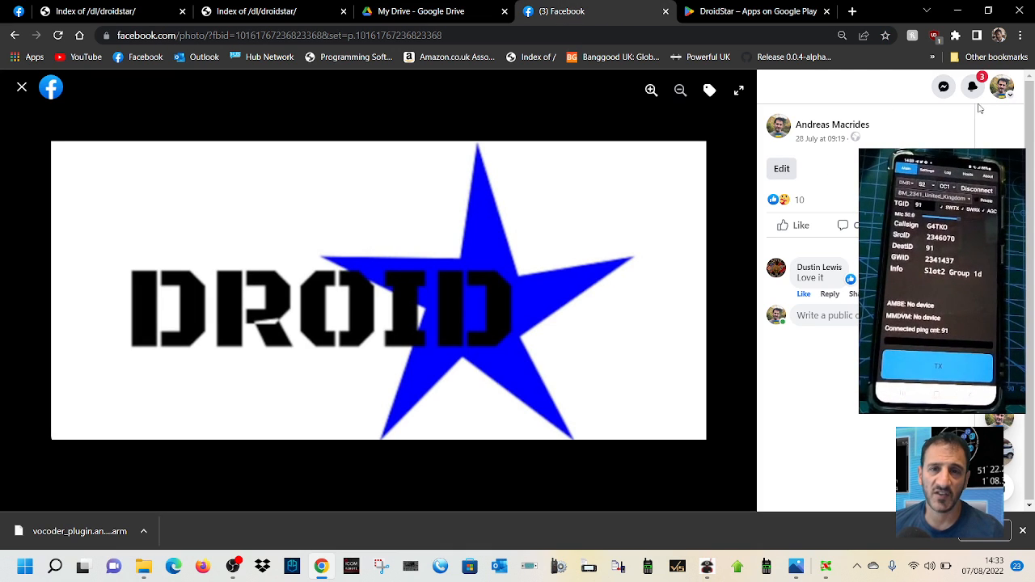
{"action": "left_click", "coordinate": [943, 88]}
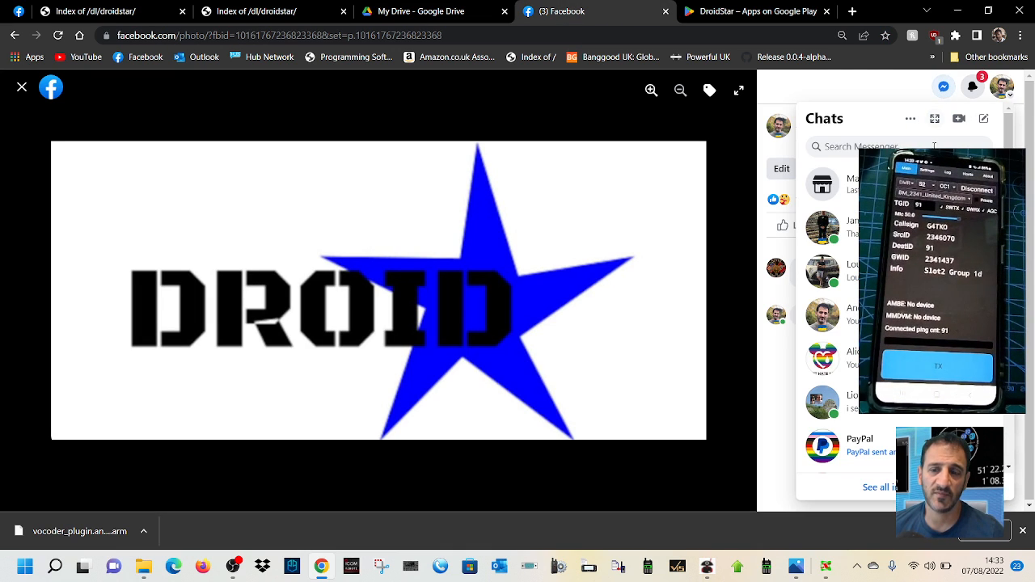